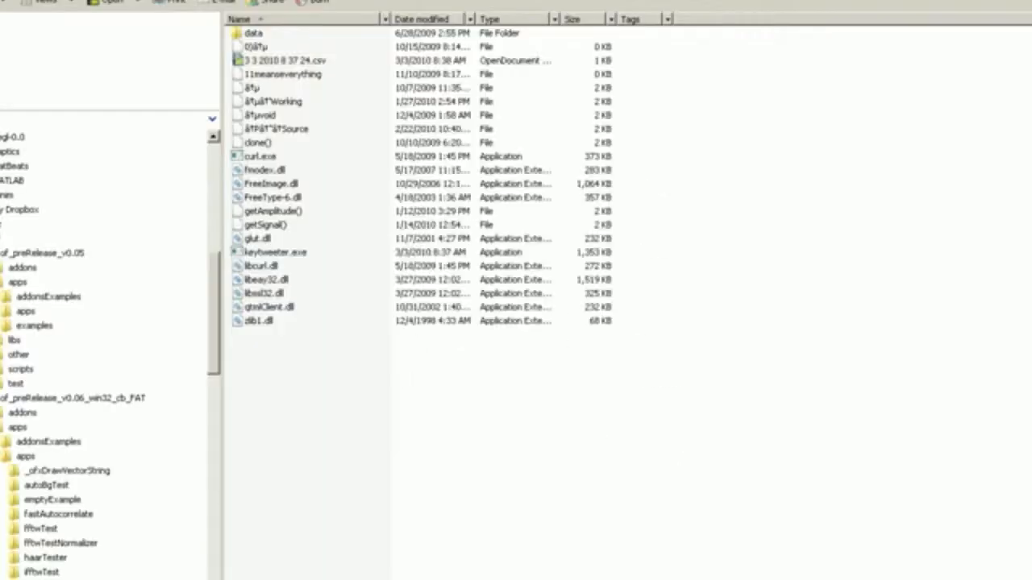
double_click(287, 60)
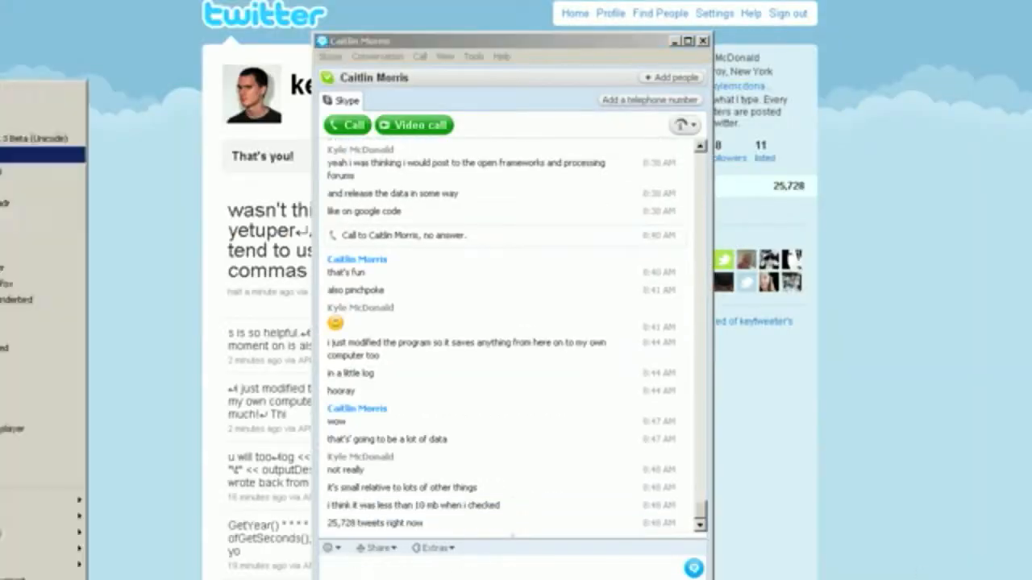
scroll("down", 3)
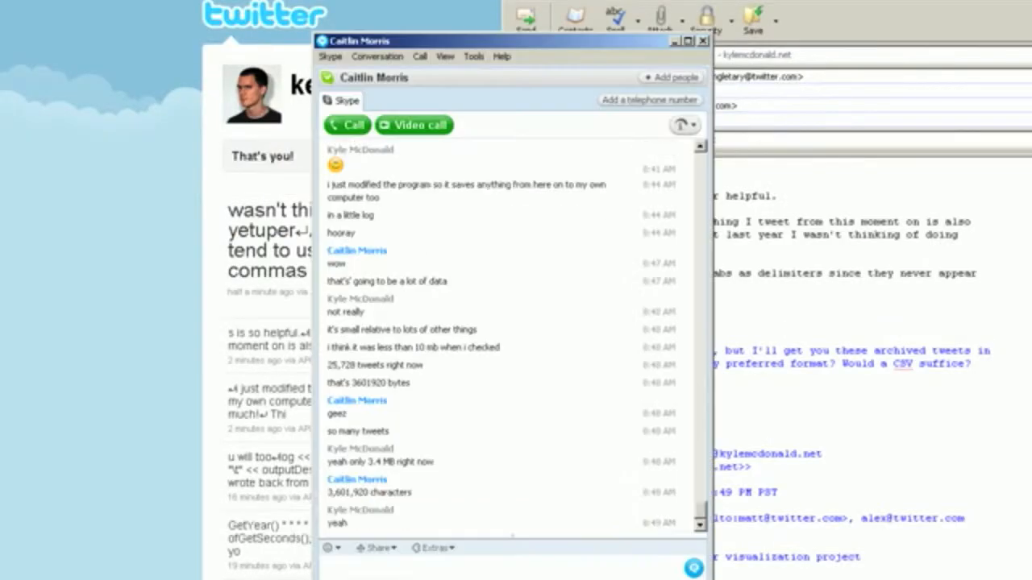